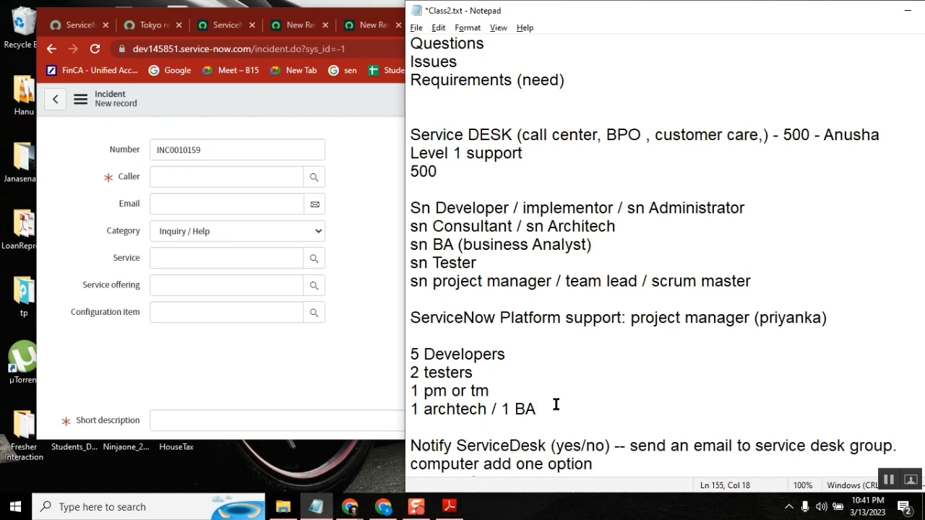
Highlight BA, Tester and Developers, then place the cursor after '1 BA'.
left_click(532, 409)
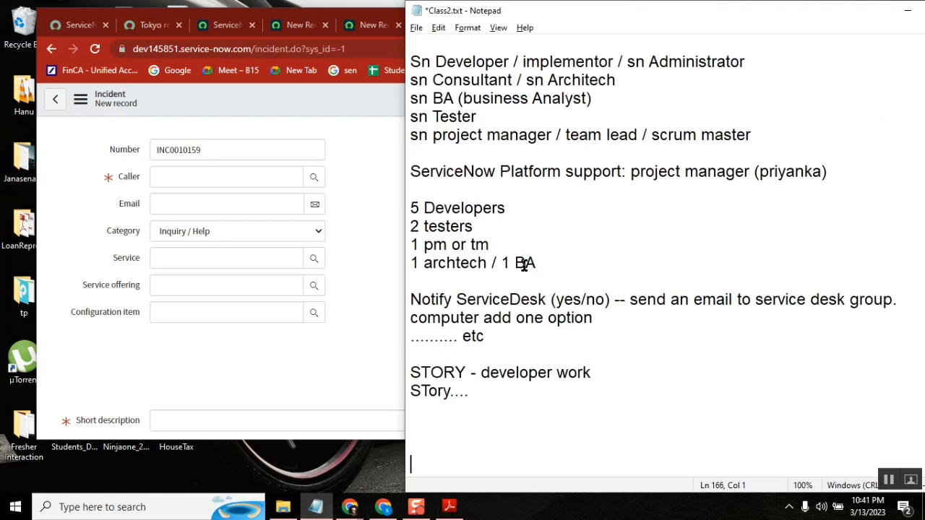
double_click(525, 263)
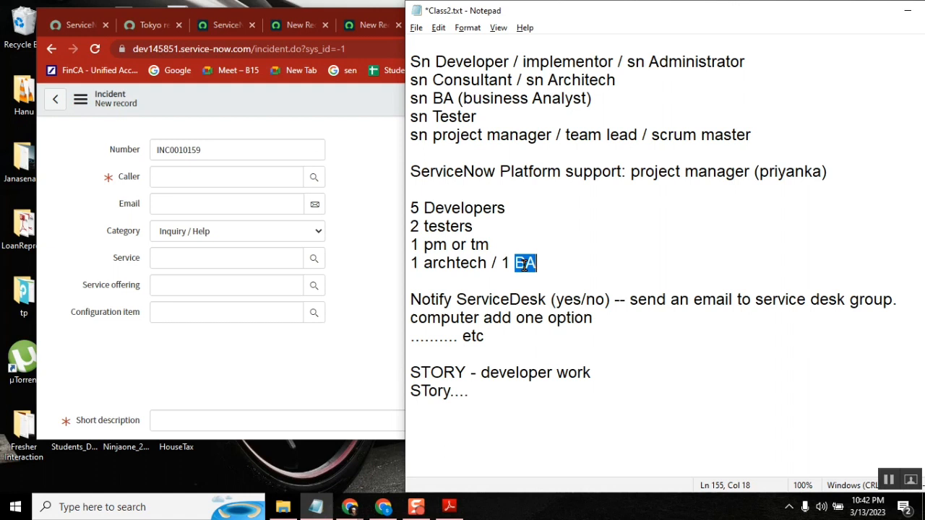
double_click(454, 116)
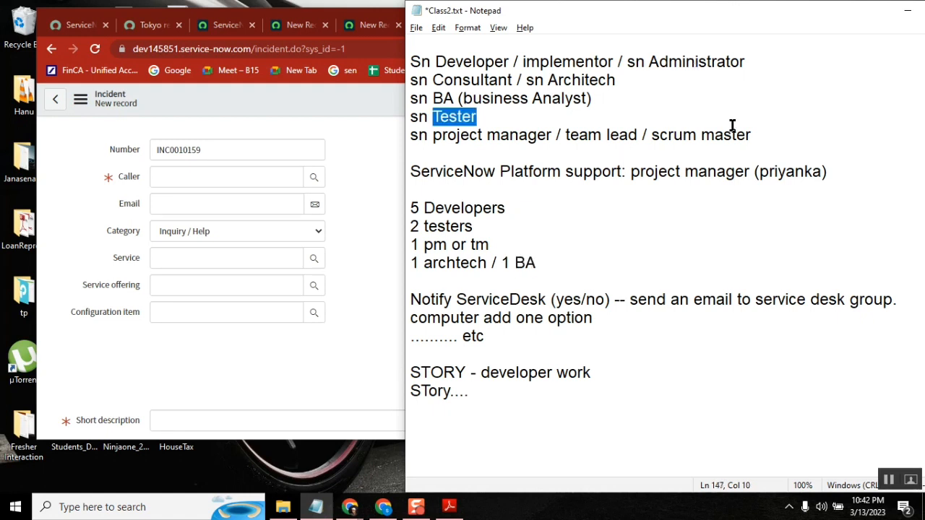
double_click(466, 208)
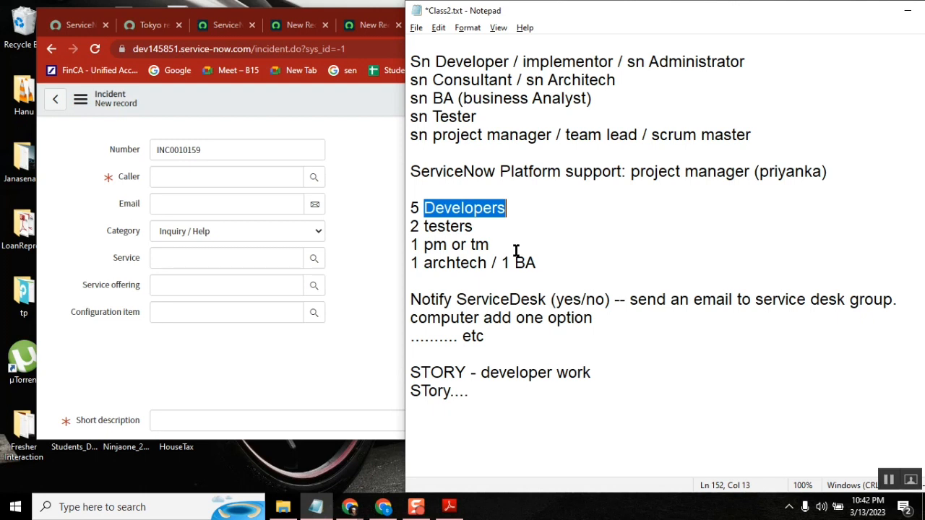
left_click(526, 263)
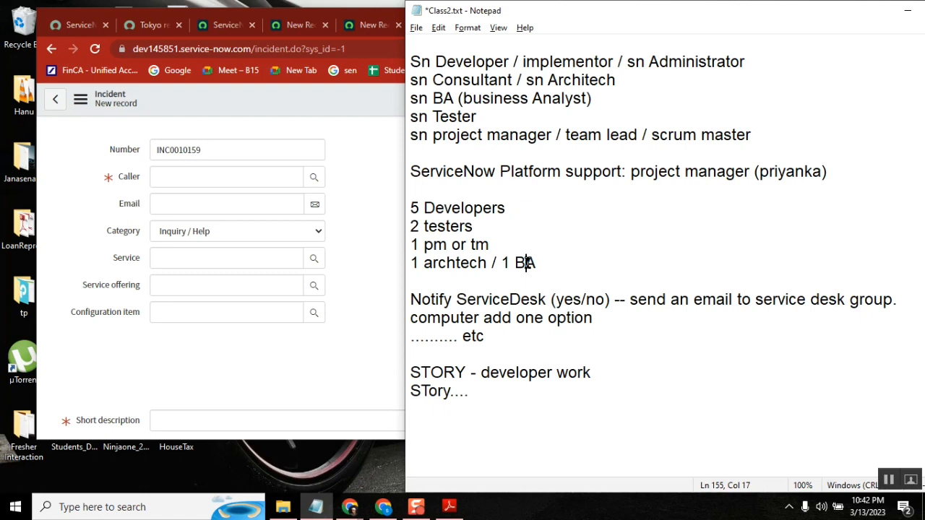
double_click(523, 262)
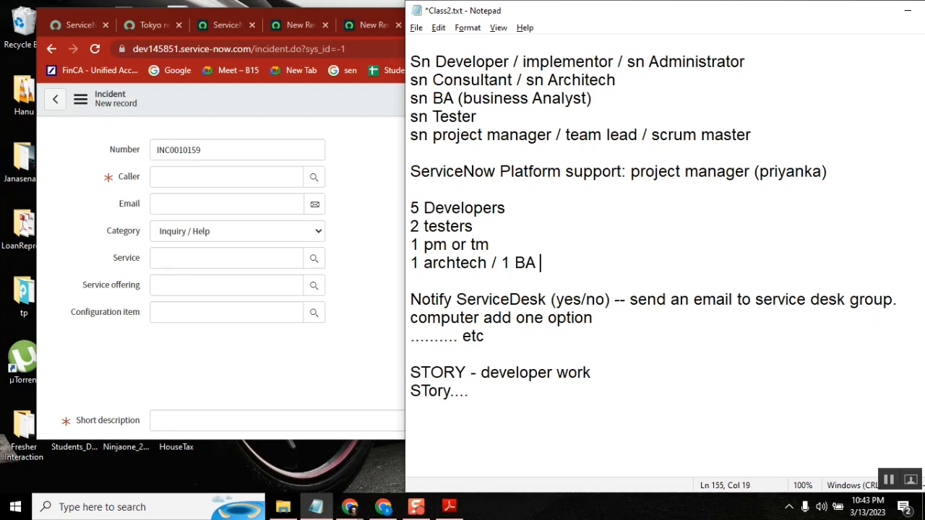
Type '(less tech more tech)' after '1 BA' and highlight the new note.
type("(less")
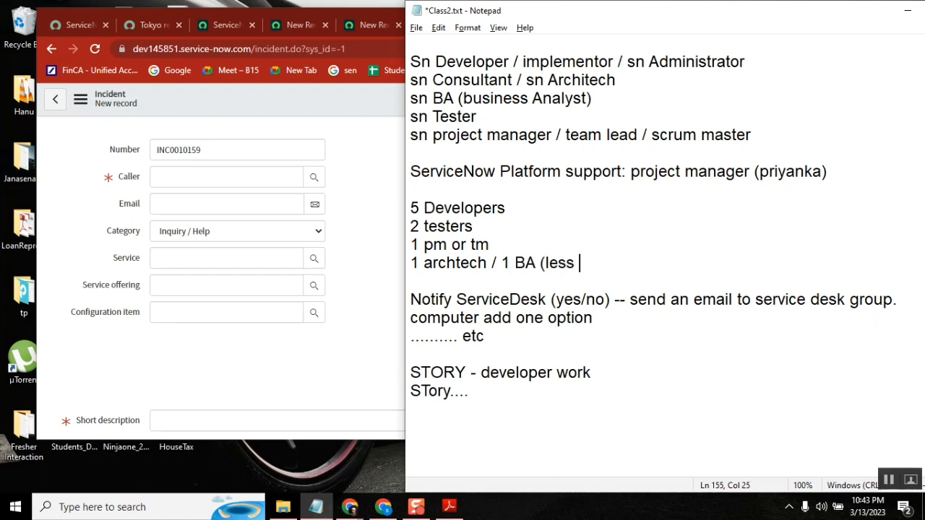
type("tech more")
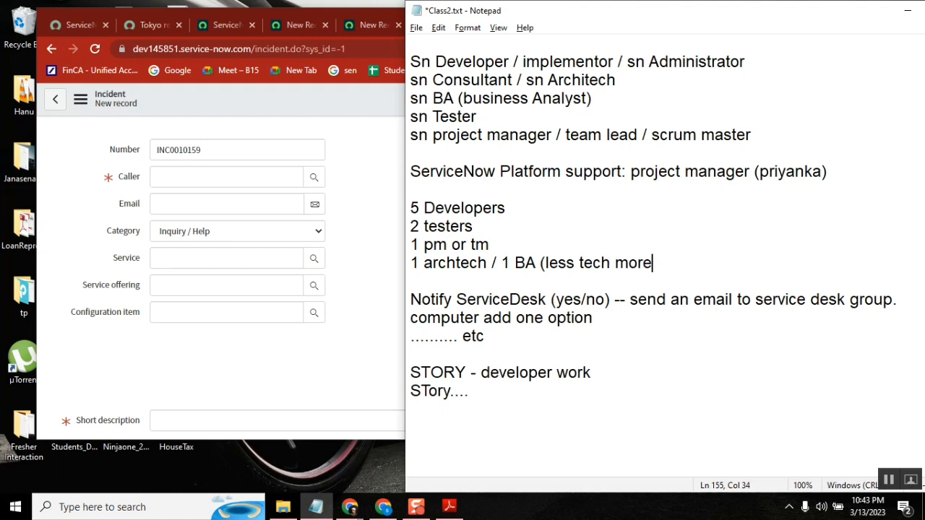
type("t")
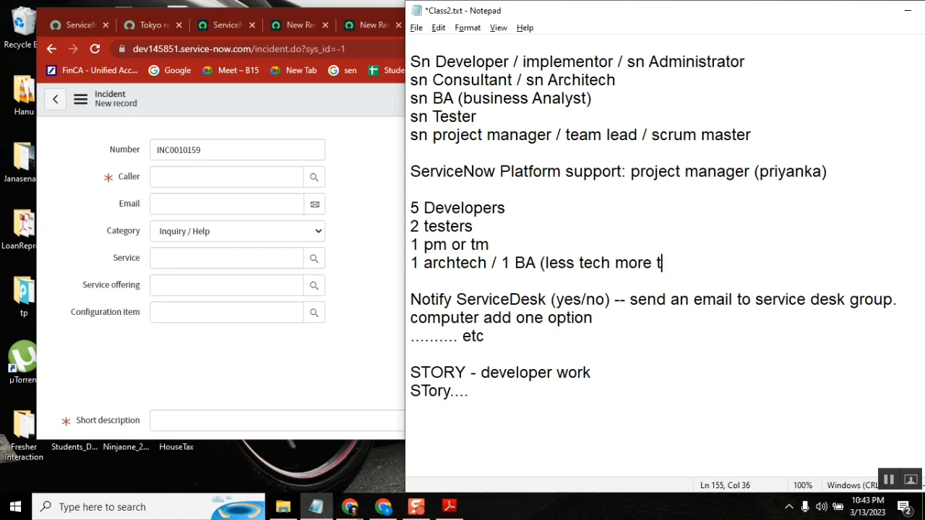
type("ac")
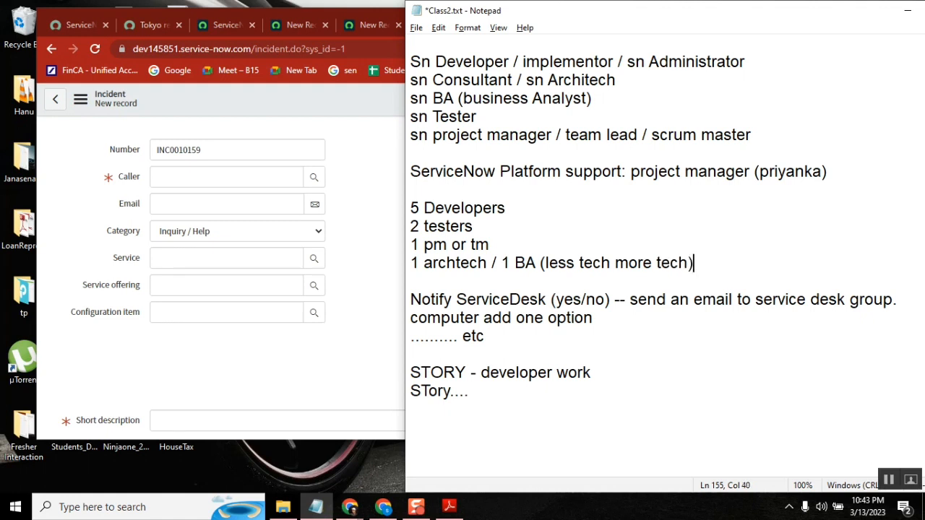
left_click_drag(693, 263, 593, 263)
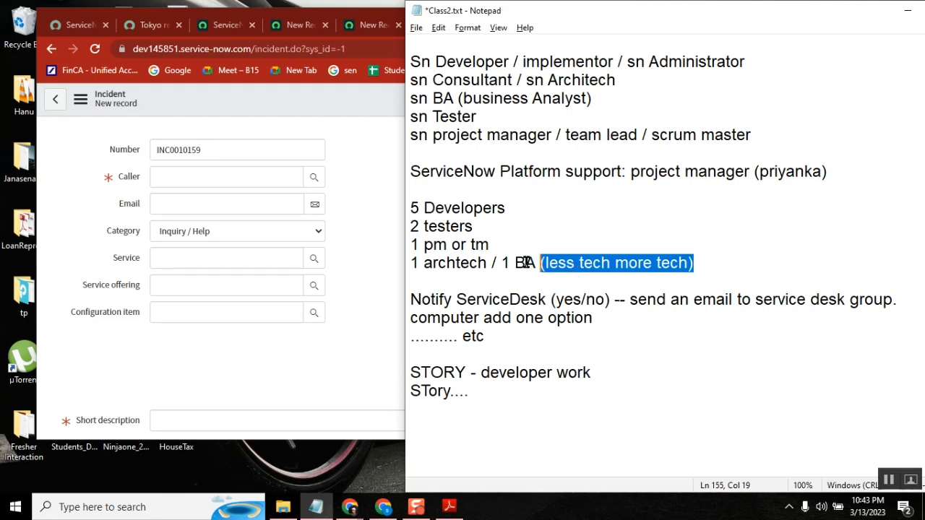
Highlight the words BA, archtech and Developers in the team-size list while explaining.
double_click(525, 262)
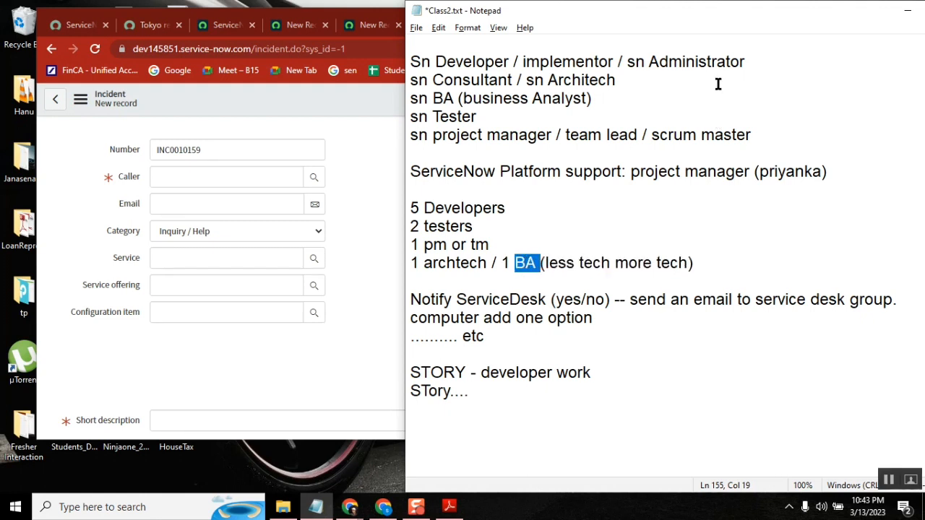
mouse_move(662, 124)
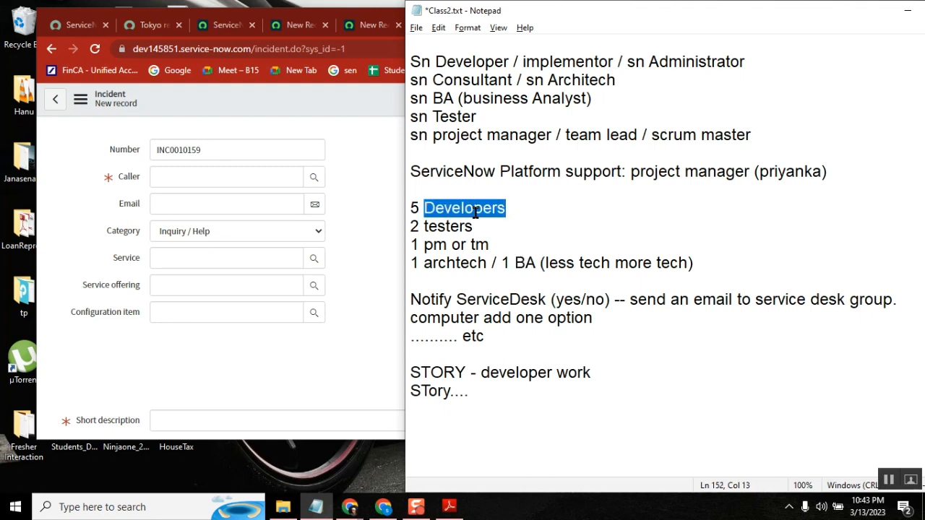
mouse_move(471, 263)
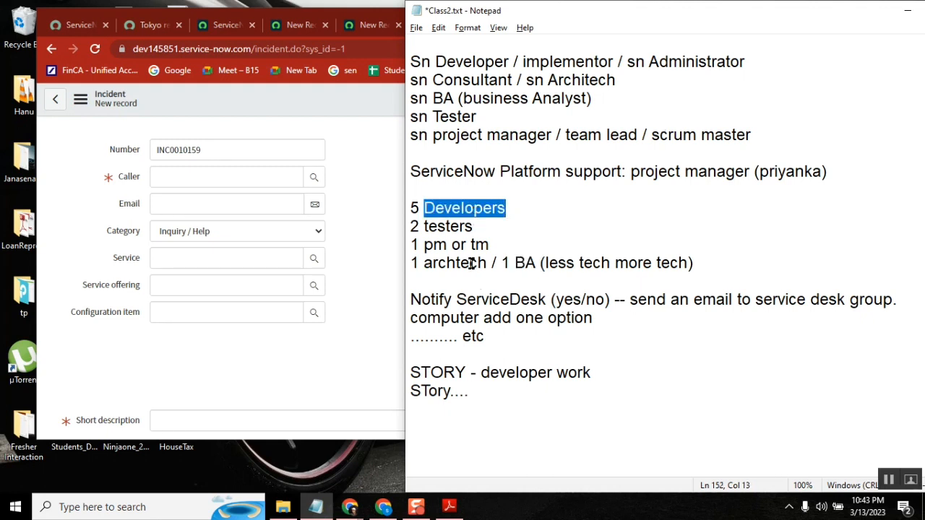
double_click(455, 263)
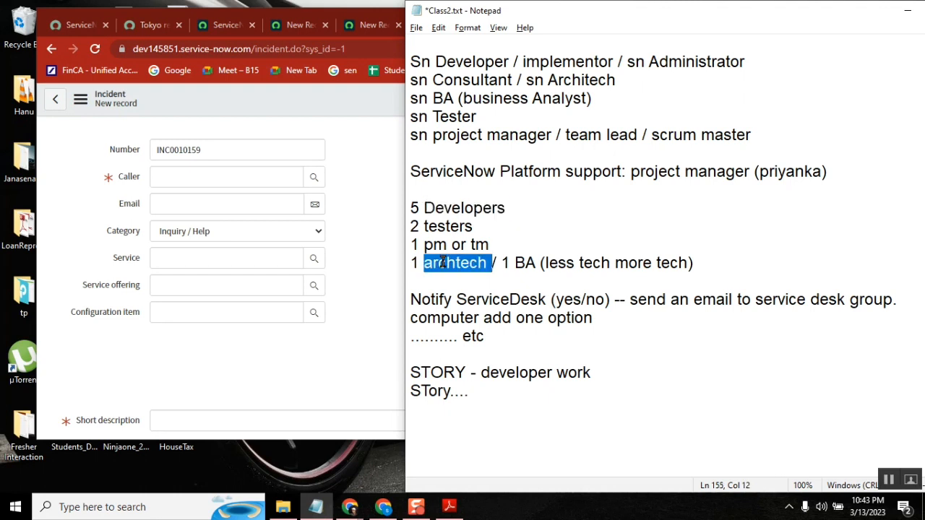
double_click(464, 208)
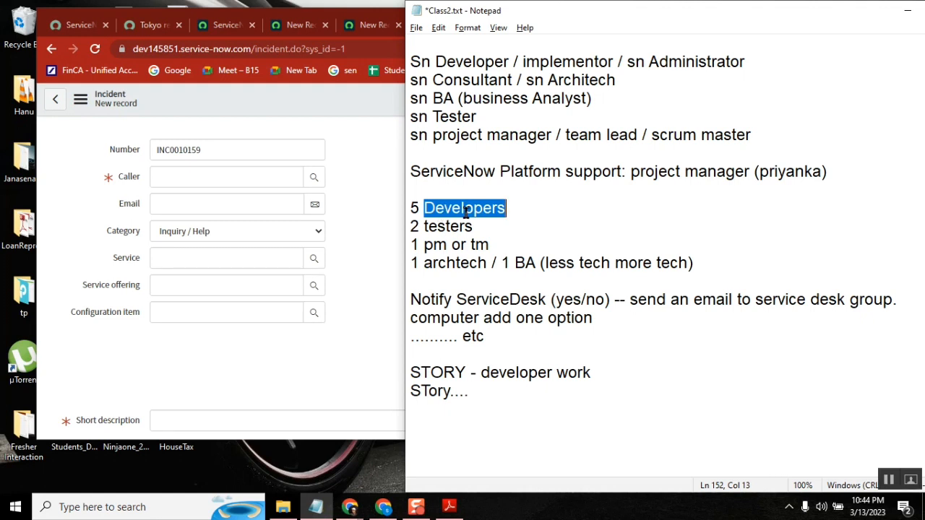
double_click(527, 263)
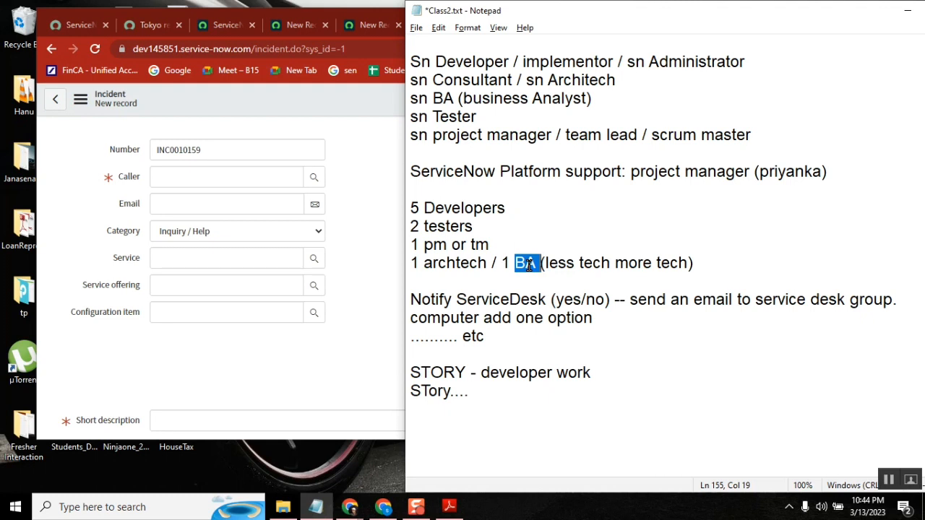
double_click(465, 208)
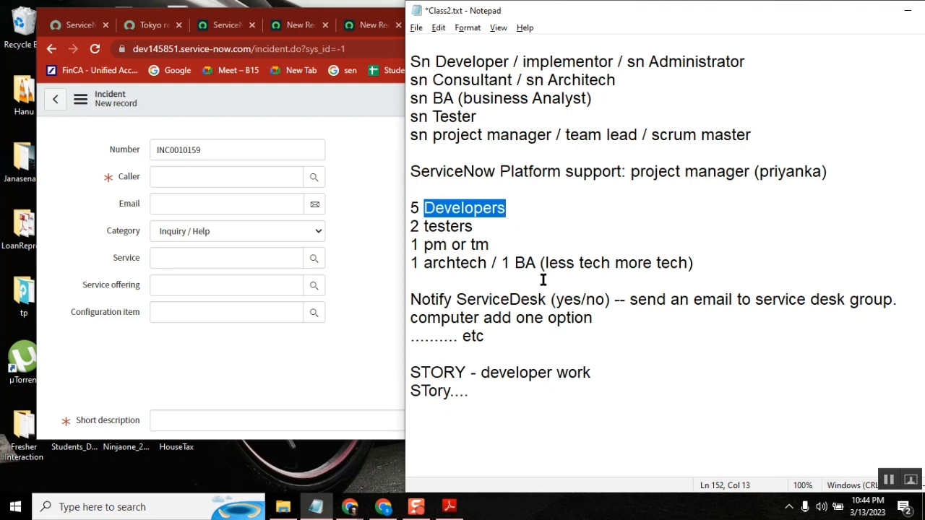
double_click(527, 263)
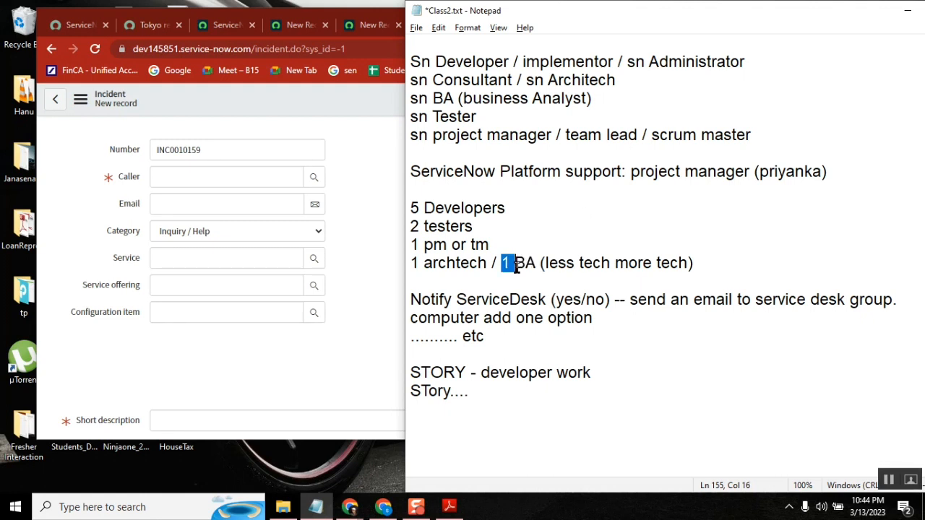
double_click(464, 209)
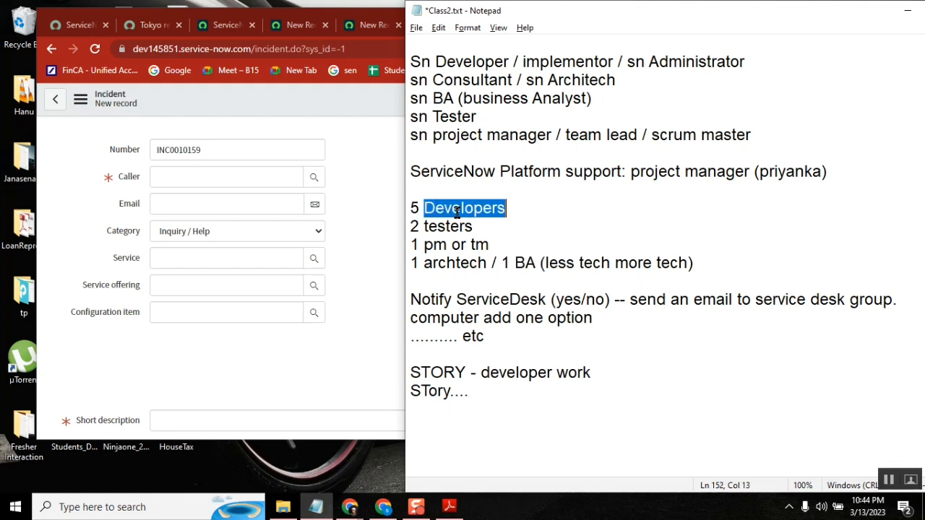
mouse_move(528, 263)
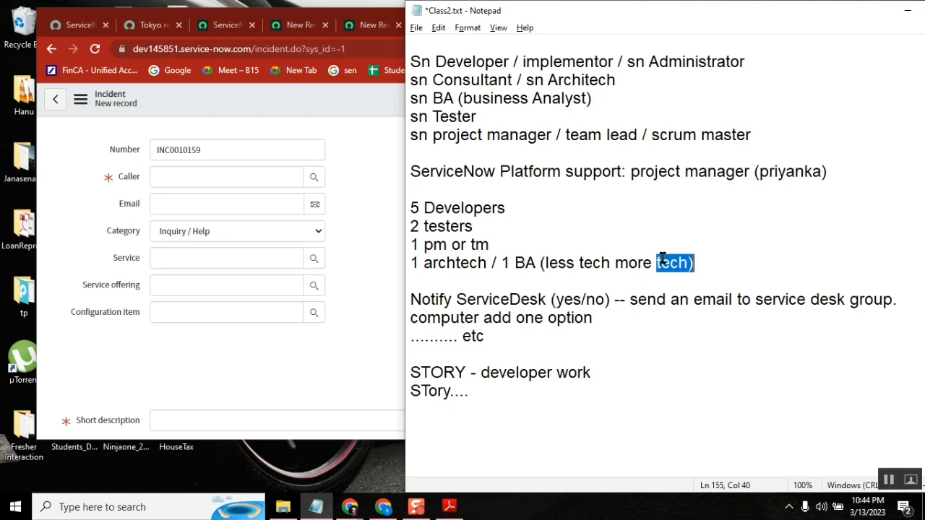
left_click(524, 262)
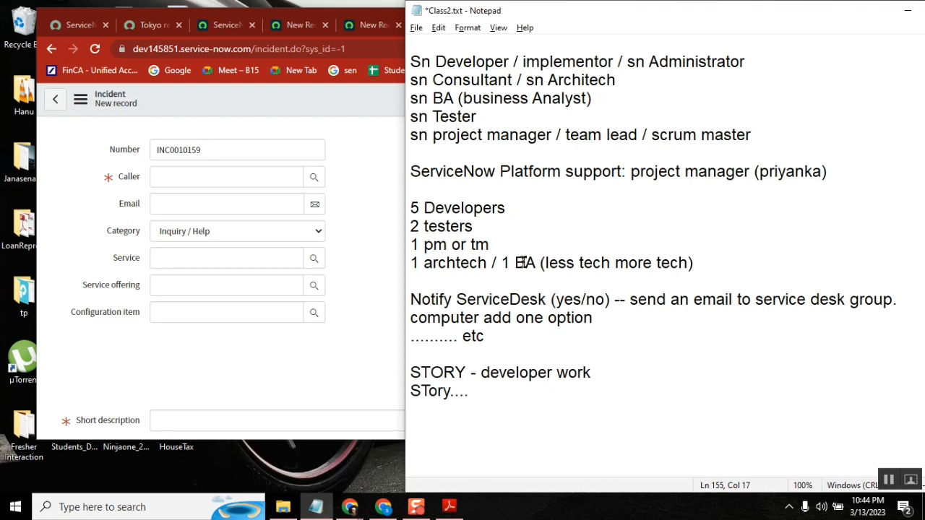
double_click(526, 262)
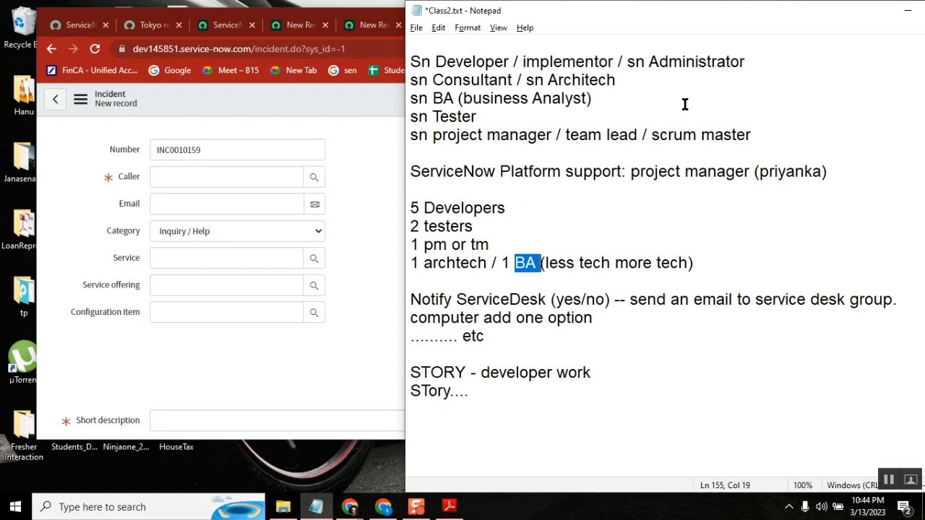
double_click(464, 208)
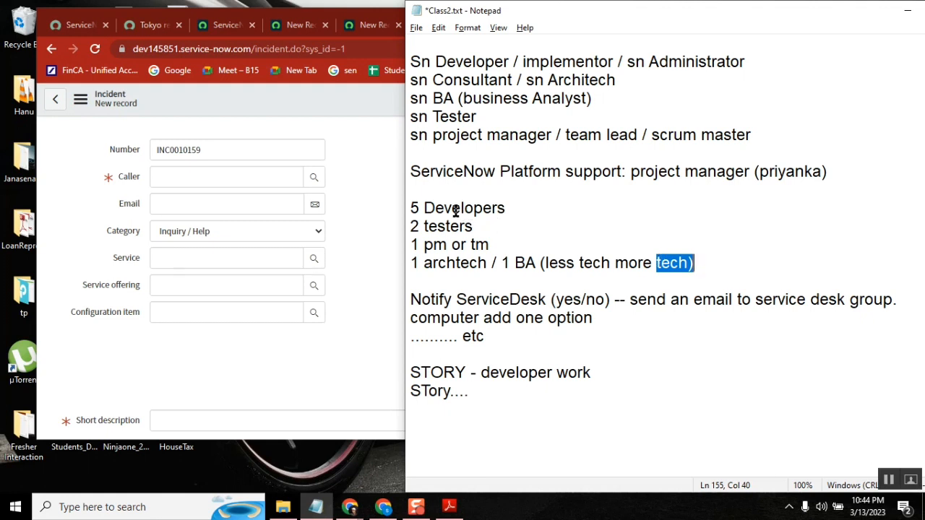
left_click(456, 208)
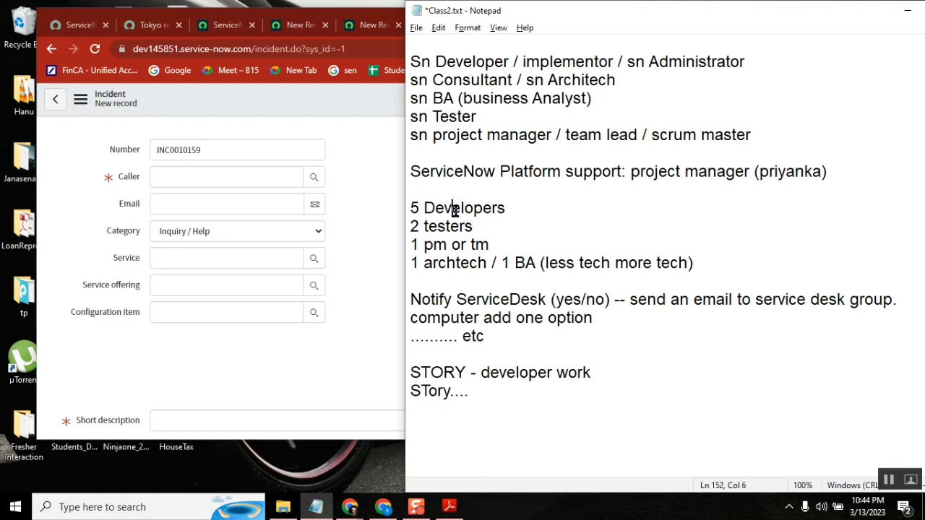
double_click(463, 208)
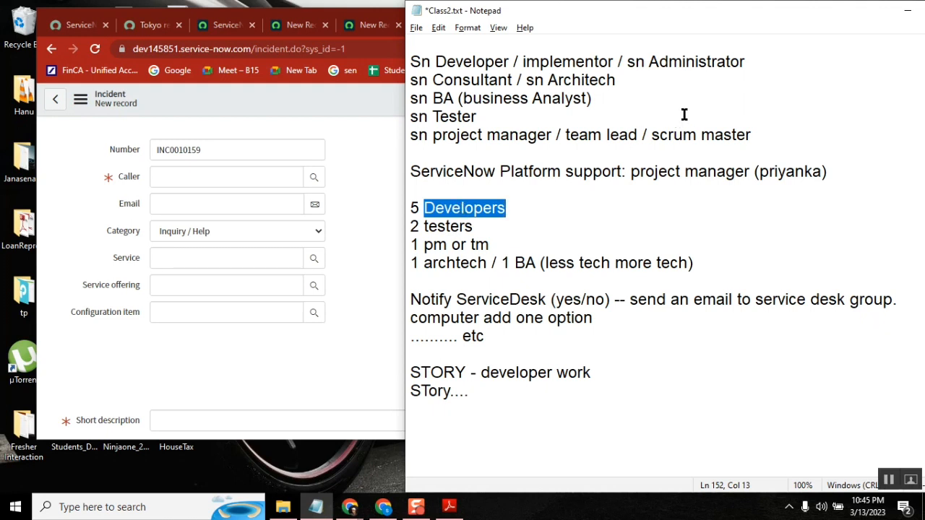
double_click(698, 61)
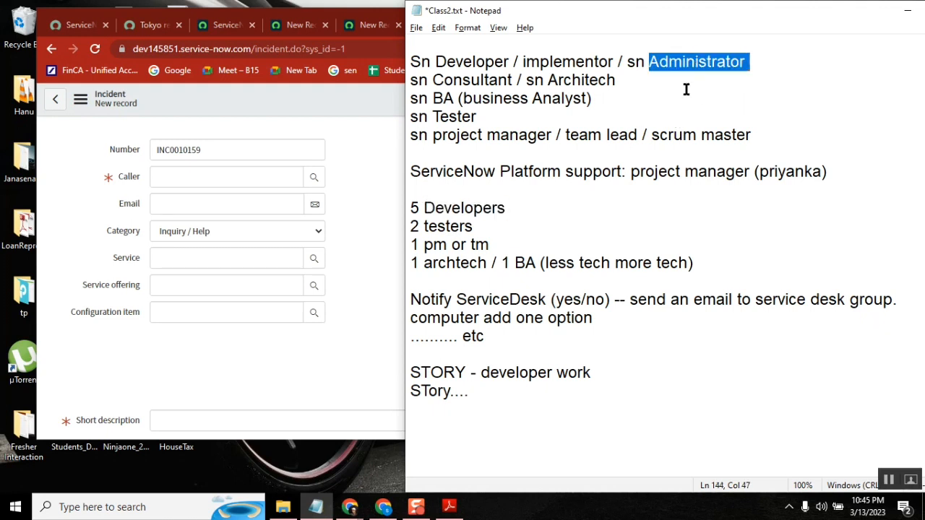
double_click(527, 262)
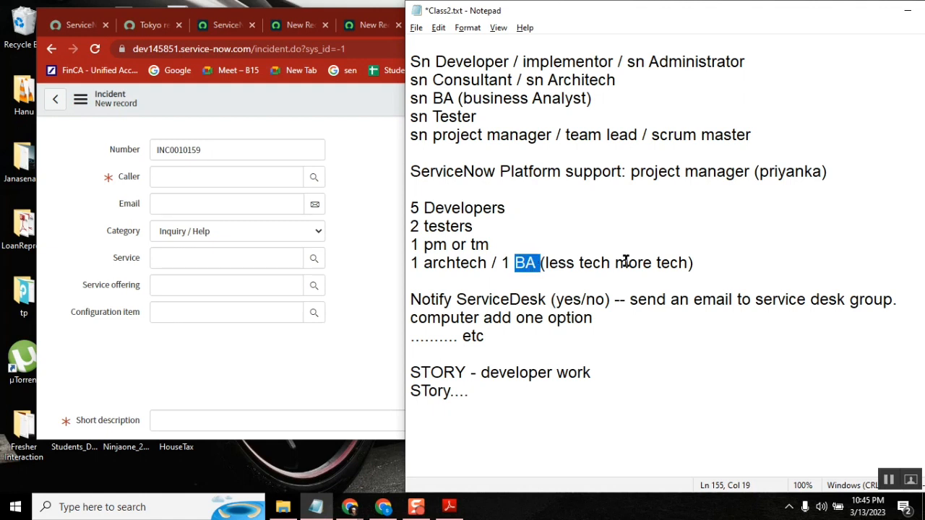
double_click(452, 171)
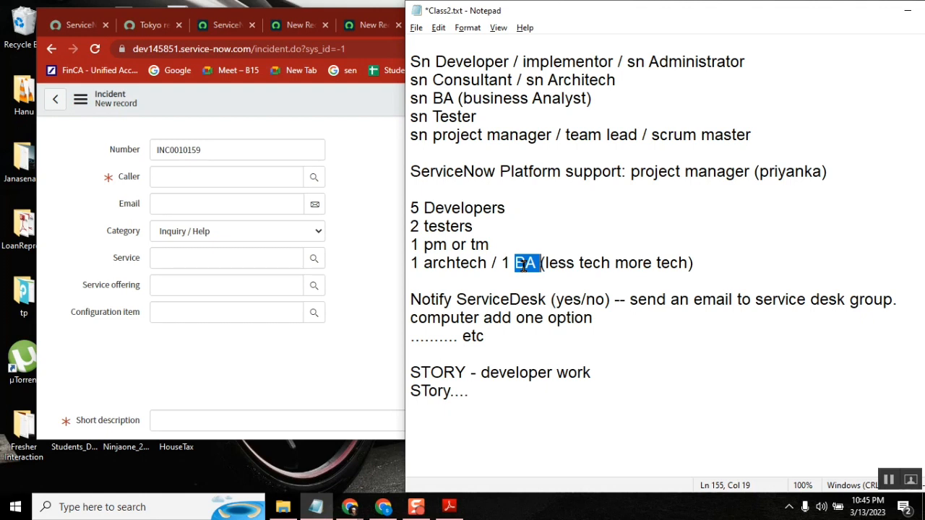
double_click(464, 208)
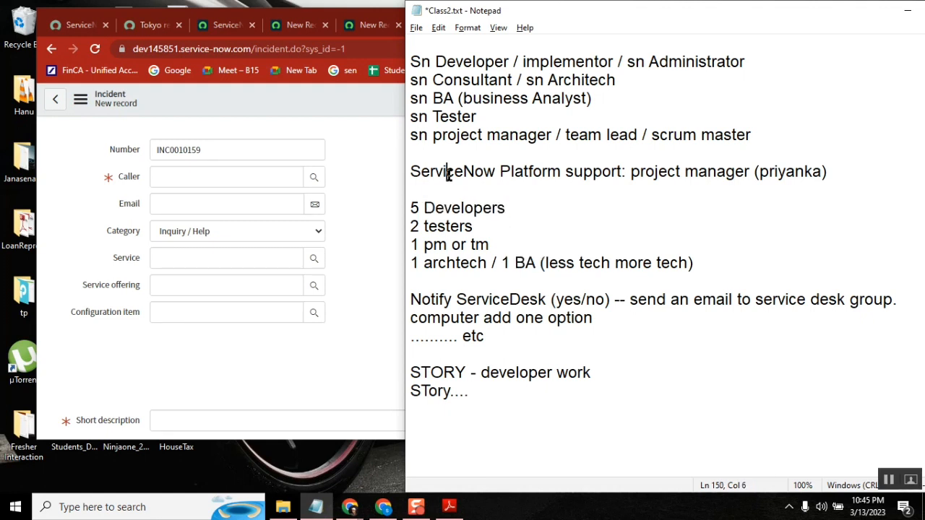
double_click(453, 172)
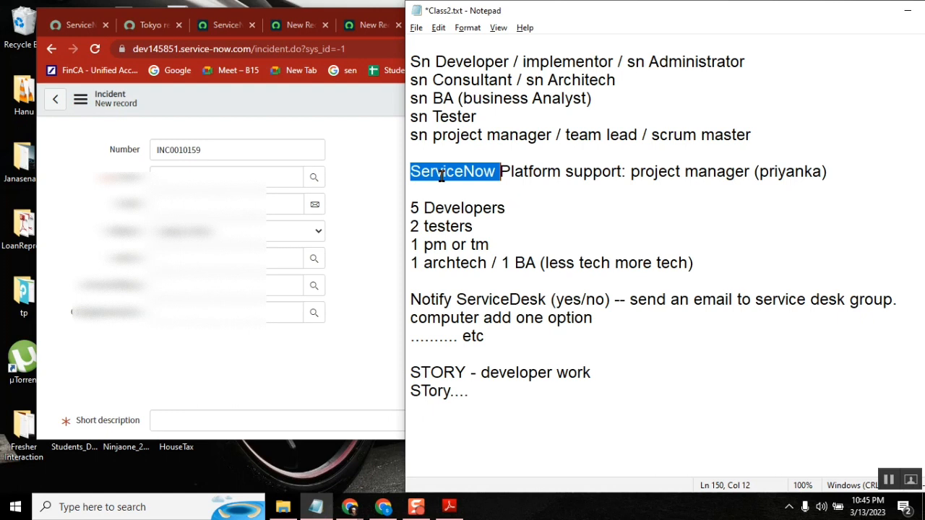
double_click(525, 263)
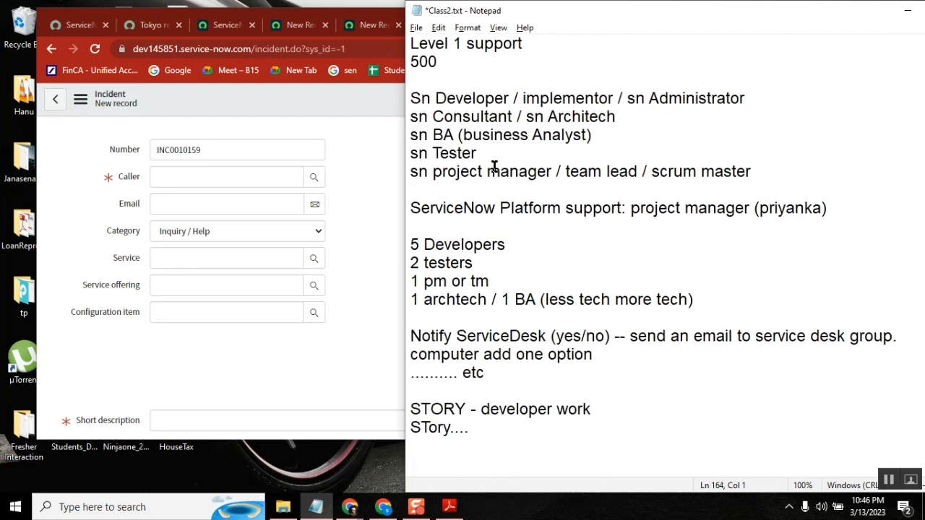
double_click(473, 98)
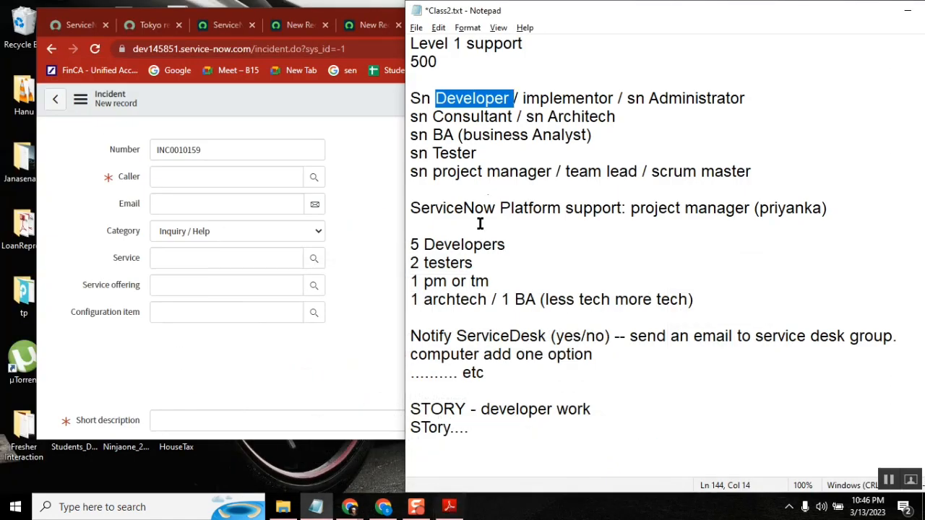
mouse_move(537, 199)
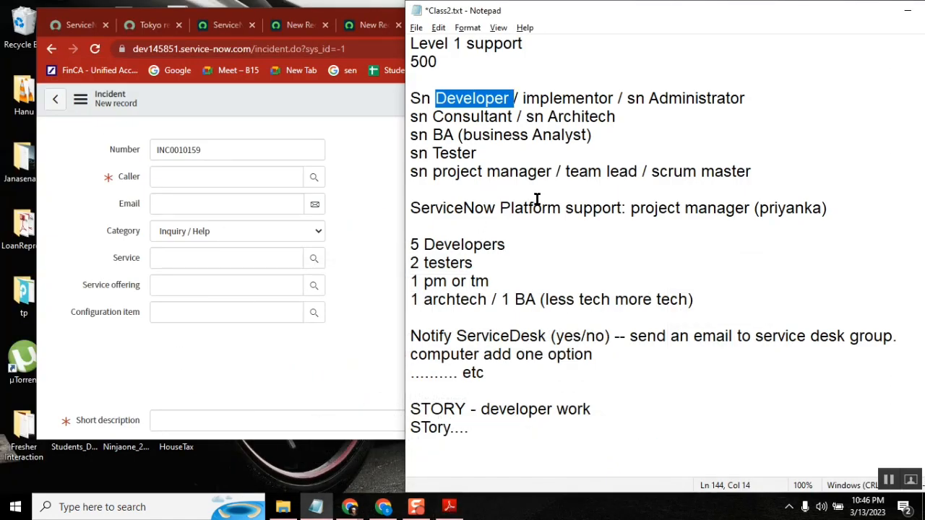